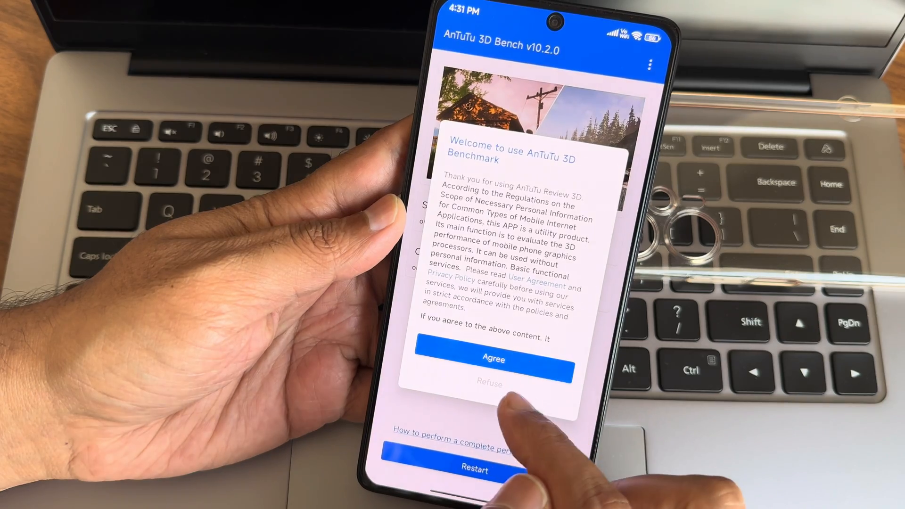
Step: Agree to the AnTuTu 3D Bench welcome privacy agreement
{"action": "left_click", "coordinate": [492, 359]}
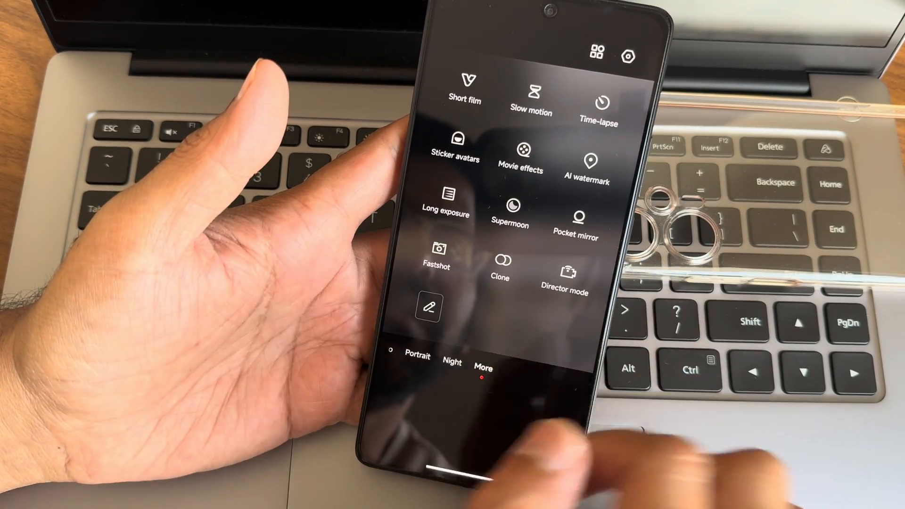
Step: Scroll through the camera's extra modes like Short film, Slow motion and Time-lapse
{"action": "scroll", "scroll_direction": "down", "scroll_amount": 3}
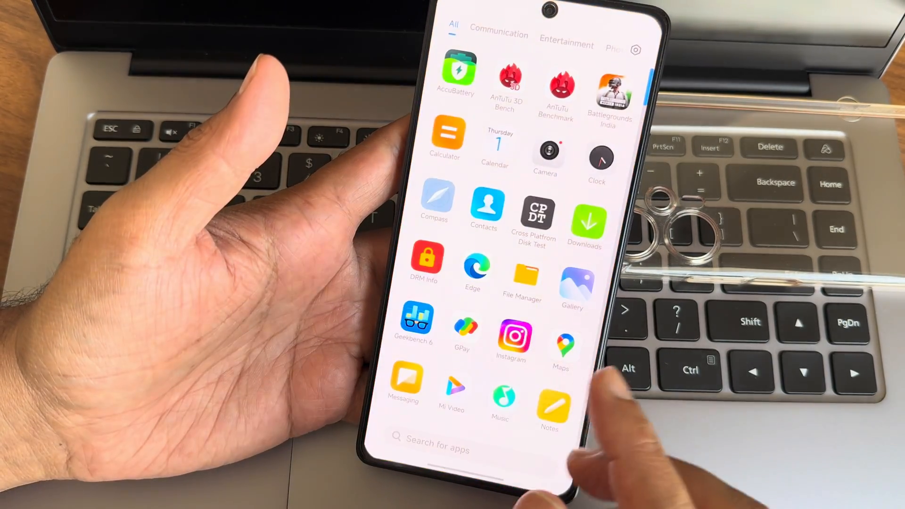
{"action": "left_click", "coordinate": [544, 149]}
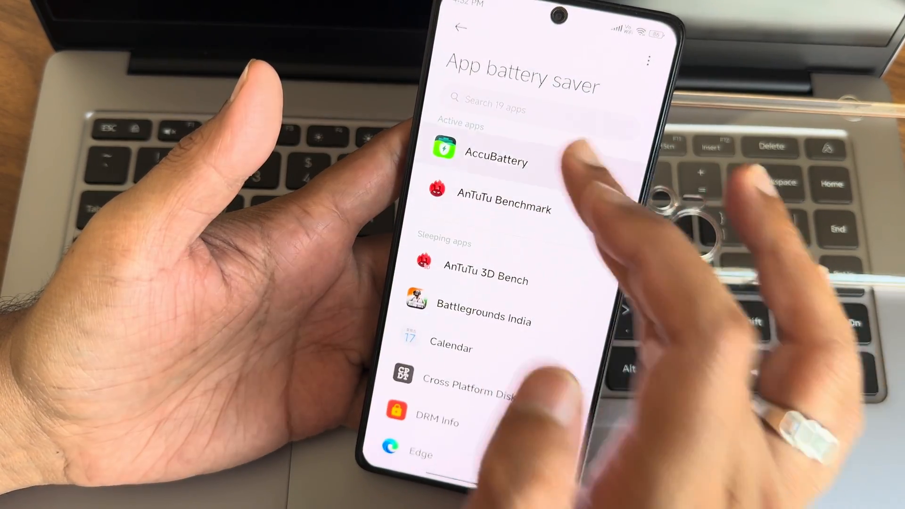
{"action": "left_click", "coordinate": [647, 61]}
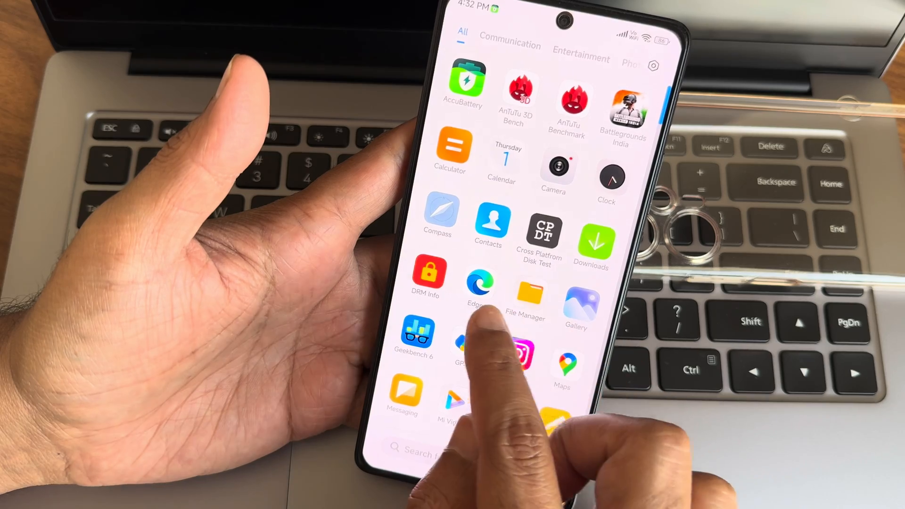
{"action": "left_click", "coordinate": [427, 277]}
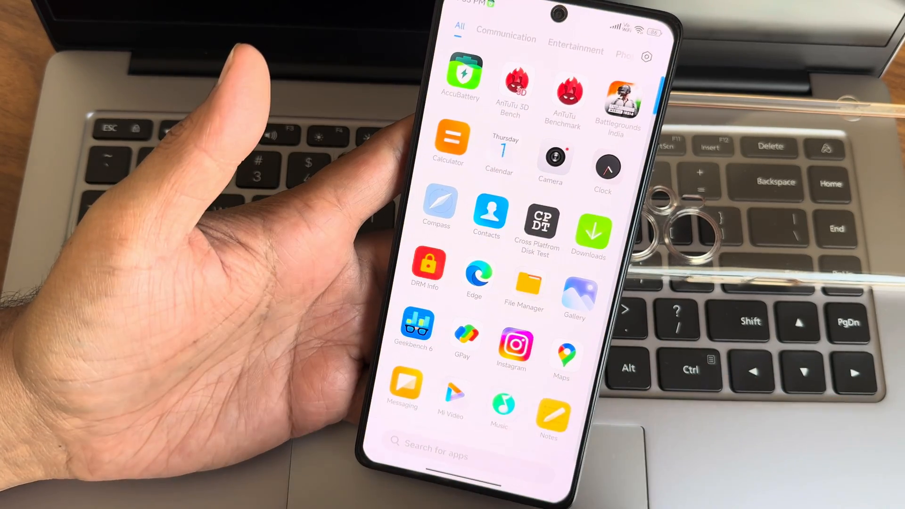
{"action": "left_click", "coordinate": [449, 398]}
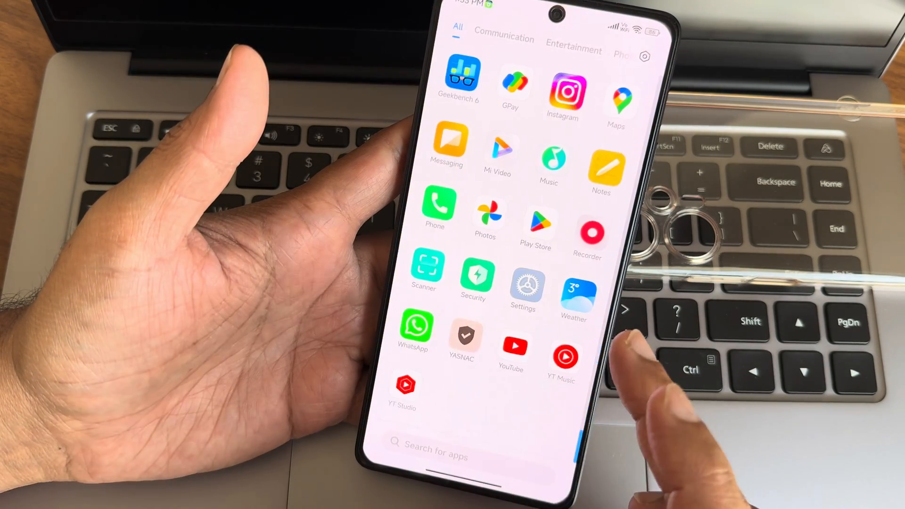
{"action": "left_click", "coordinate": [525, 286]}
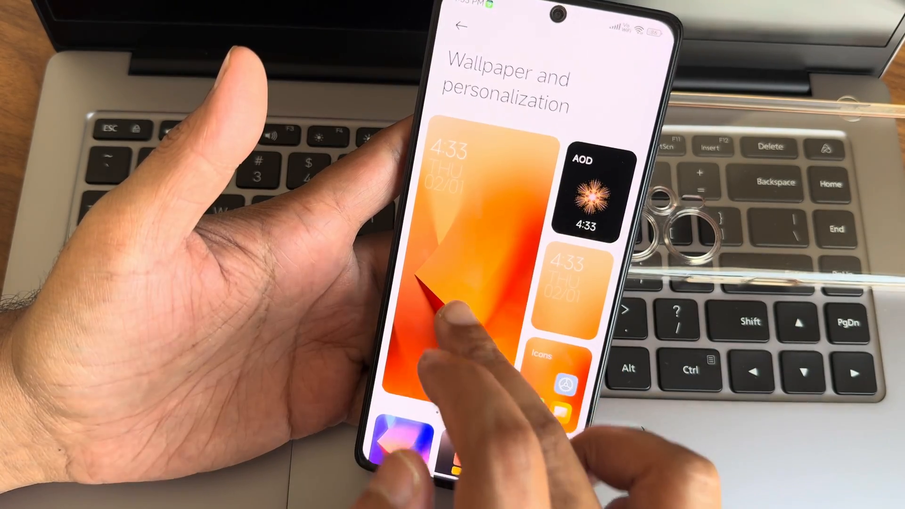
Step: Return to the main Settings list and open Display
{"action": "left_click", "coordinate": [590, 190]}
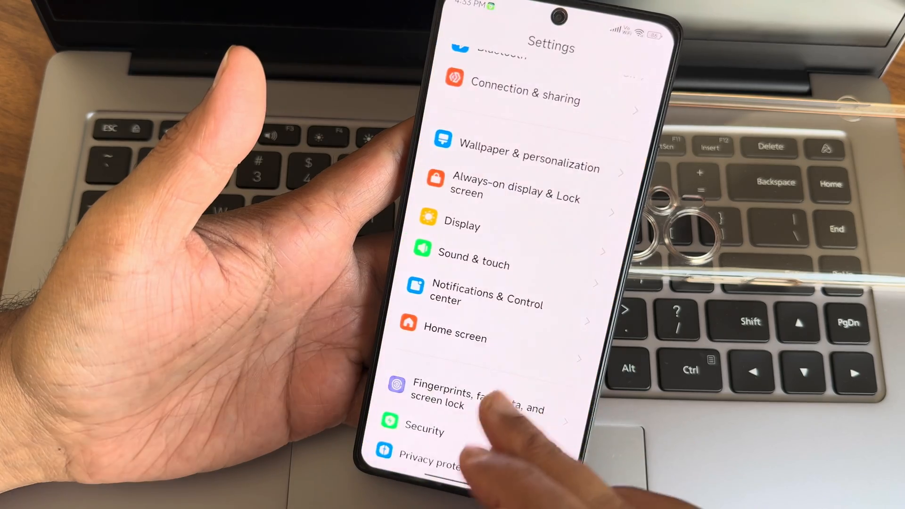
{"action": "scroll", "scroll_direction": "up", "scroll_amount": 3}
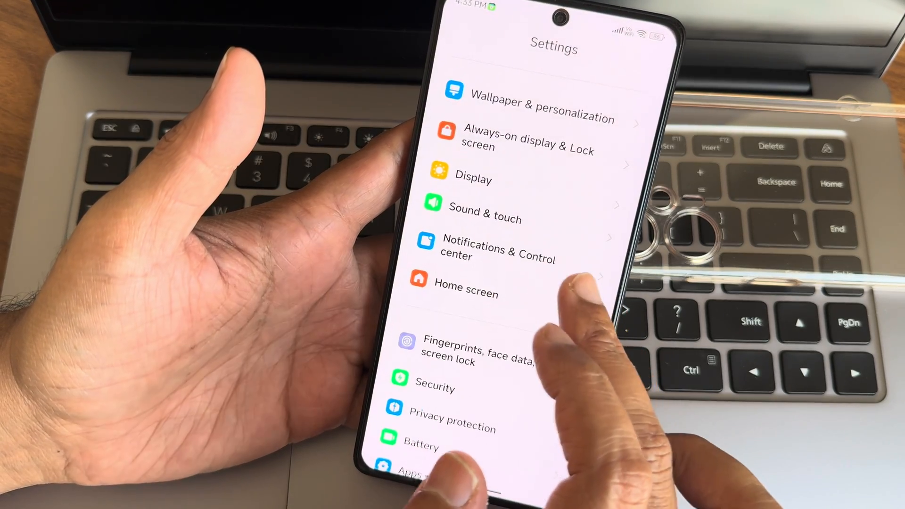
{"action": "left_click", "coordinate": [473, 179]}
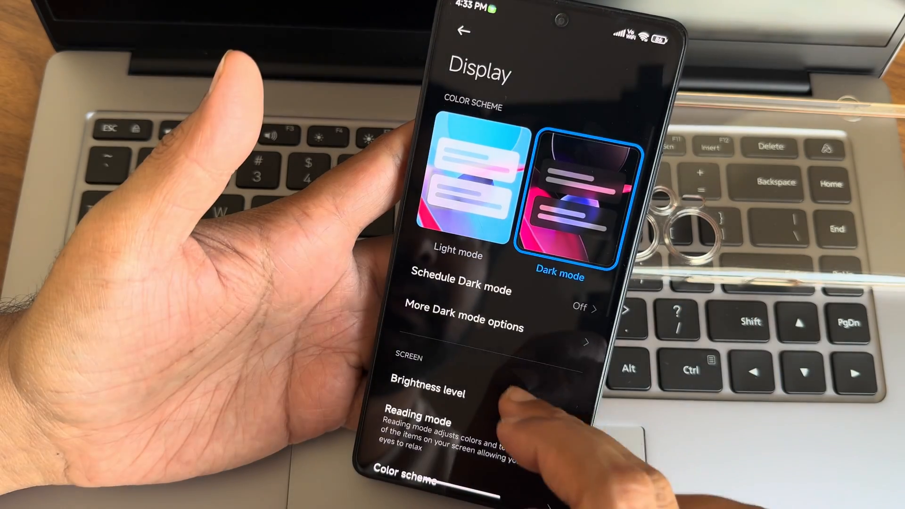
Step: Reopen Display settings and switch the color scheme to Light mode
{"action": "scroll", "scroll_direction": "up", "scroll_amount": 3}
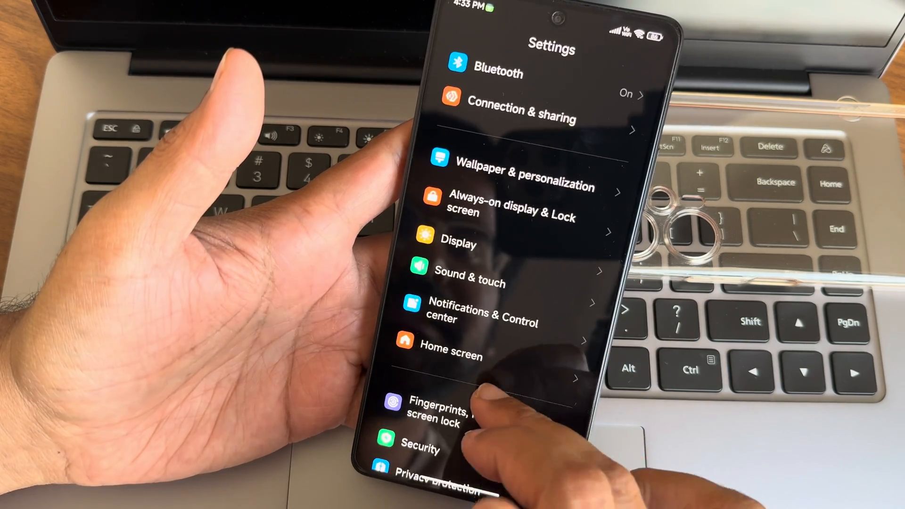
{"action": "left_click", "coordinate": [458, 244]}
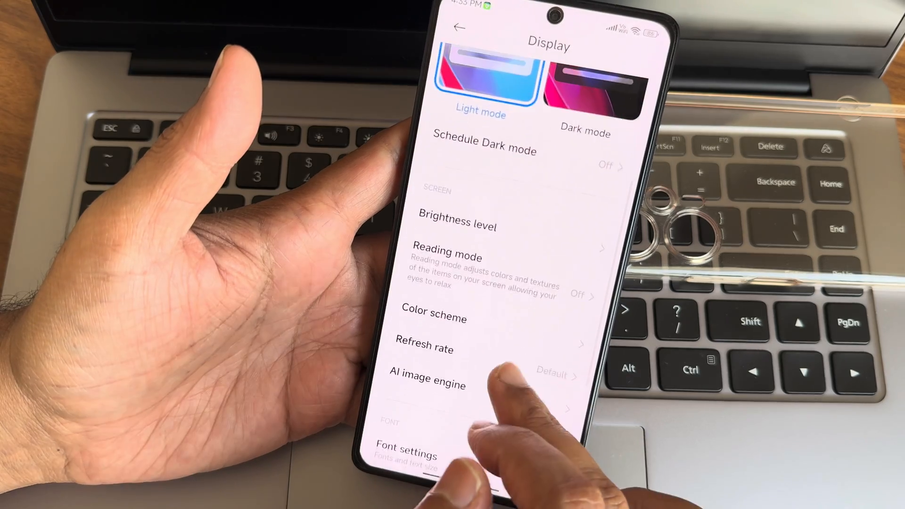
{"action": "left_click", "coordinate": [434, 317]}
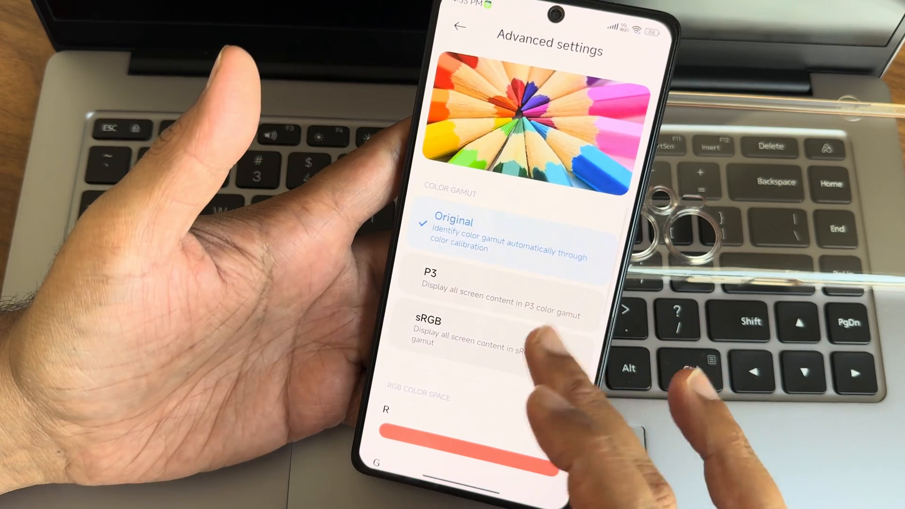
Step: Back out of Advanced settings and Display to the main Settings list
{"action": "left_click", "coordinate": [459, 26]}
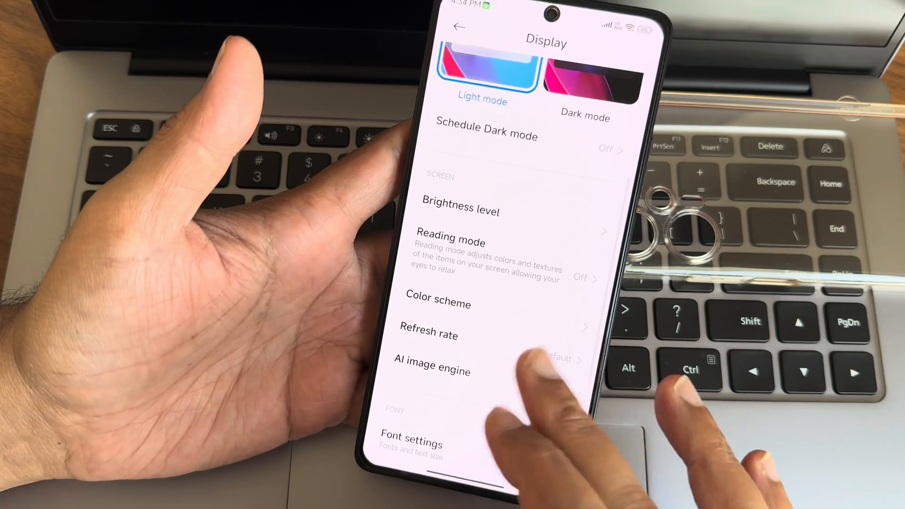
{"action": "scroll", "scroll_direction": "up", "scroll_amount": 3}
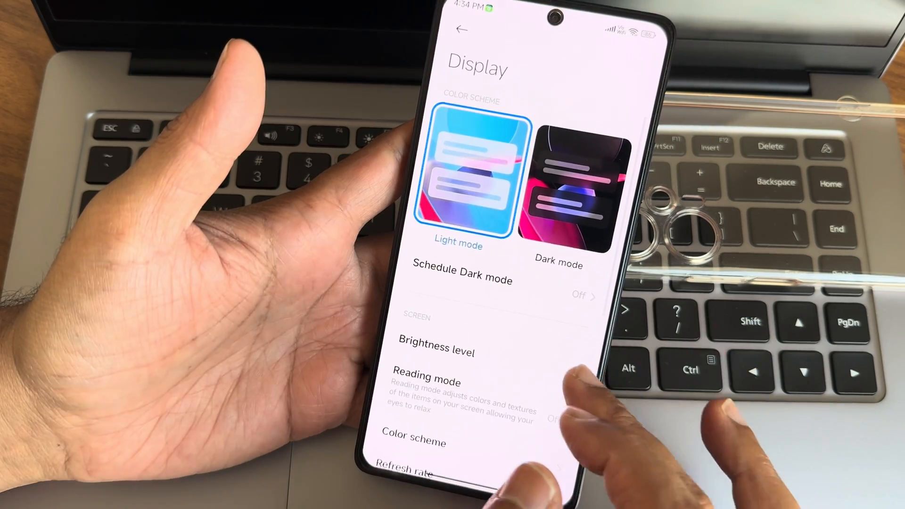
{"action": "left_click", "coordinate": [460, 28]}
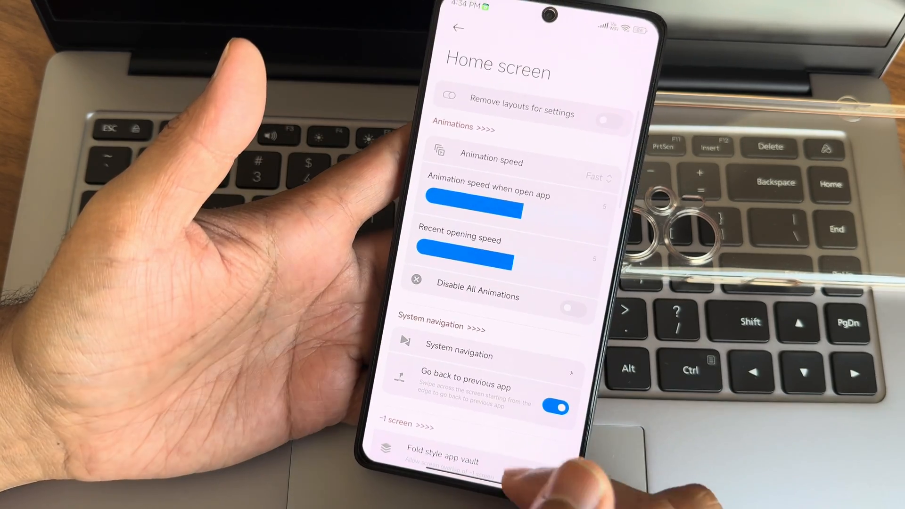
Step: Open Arrange items in Recents and browse its iOS Style card and spacing options
{"action": "scroll", "scroll_direction": "down", "scroll_amount": 3}
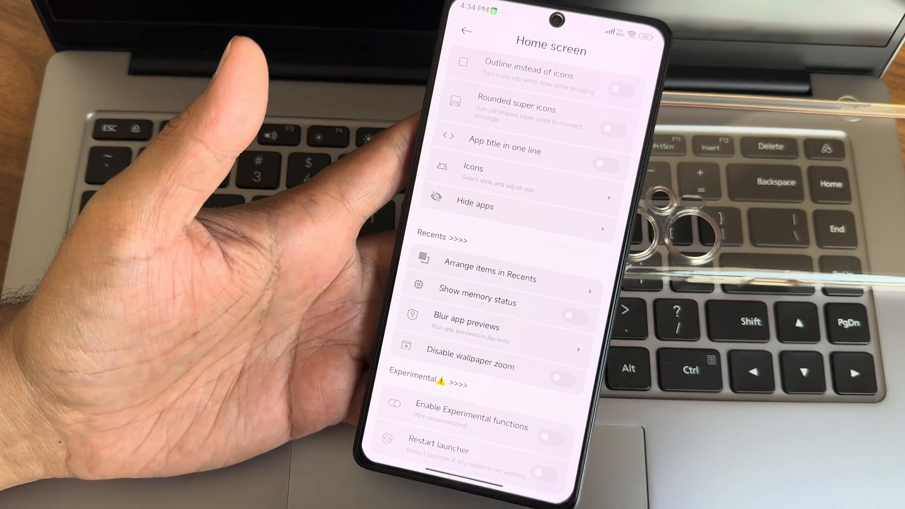
{"action": "left_click", "coordinate": [490, 260]}
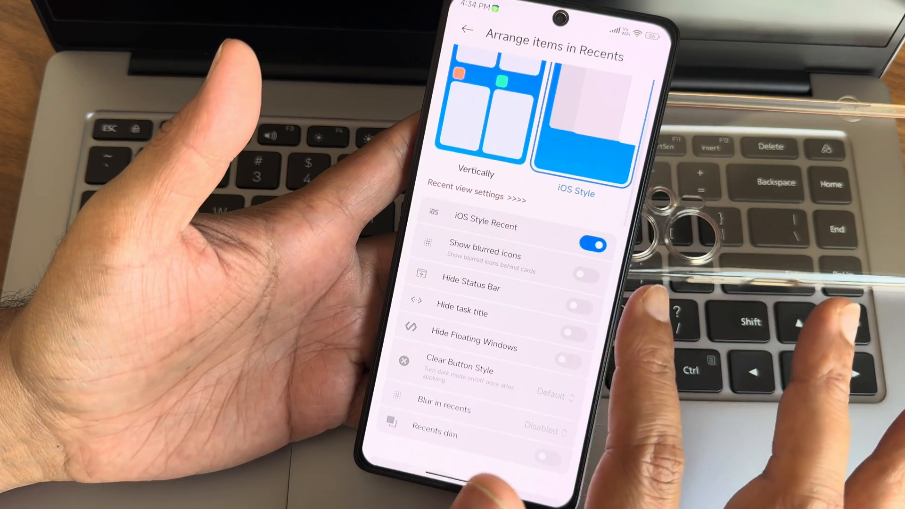
{"action": "scroll", "scroll_direction": "down", "scroll_amount": 3}
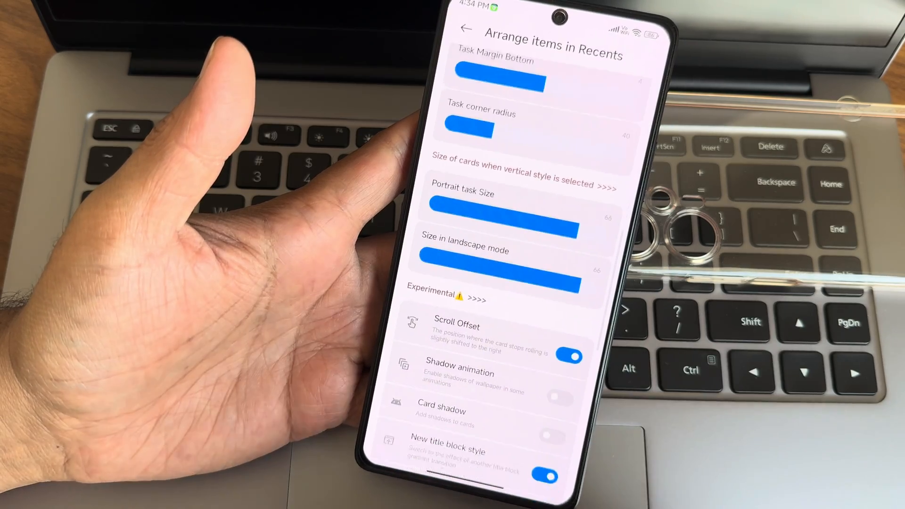
{"action": "scroll", "scroll_direction": "up", "scroll_amount": 3}
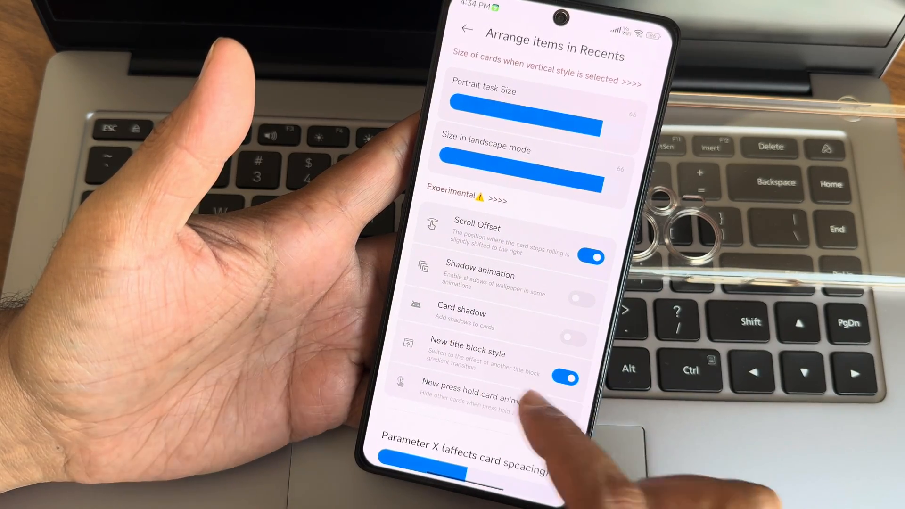
{"action": "scroll", "scroll_direction": "up", "scroll_amount": 3}
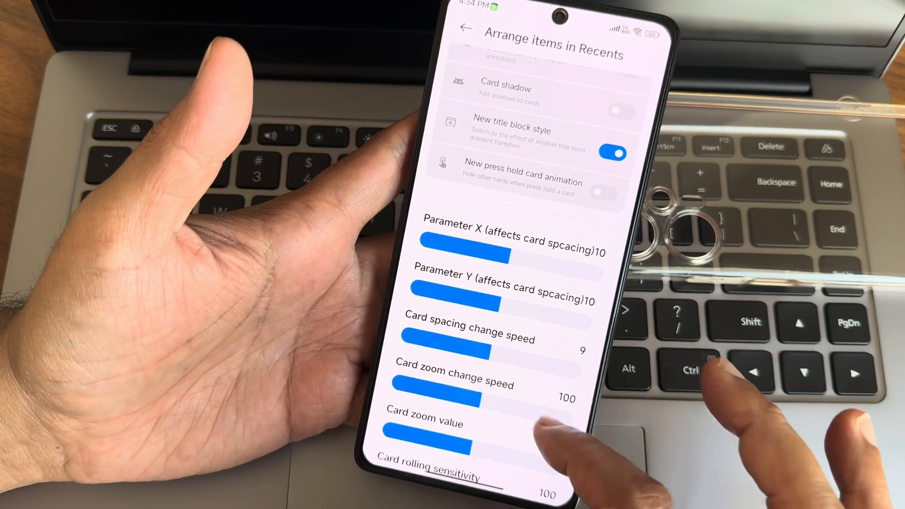
{"action": "scroll", "scroll_direction": "up", "scroll_amount": 3}
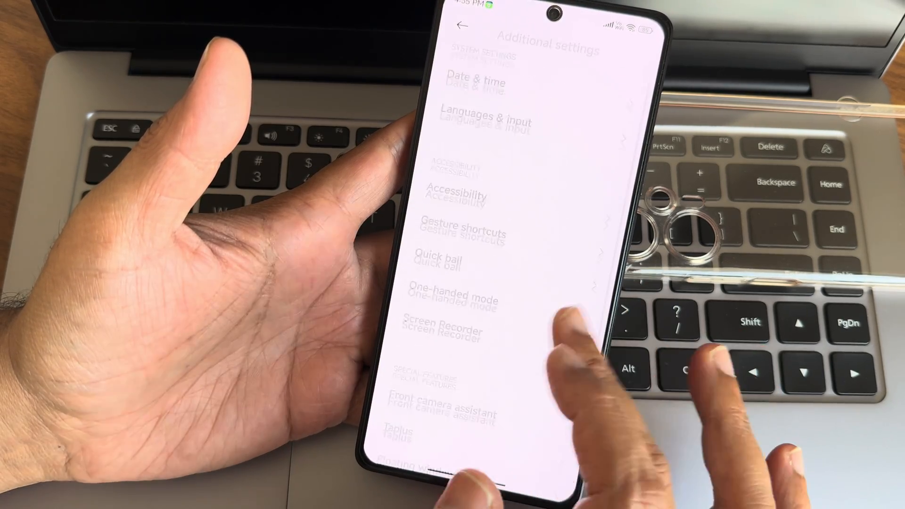
Step: Scroll the Additional settings list with accessibility, gesture shortcuts and one-handed mode
{"action": "scroll", "scroll_direction": "up", "scroll_amount": 3}
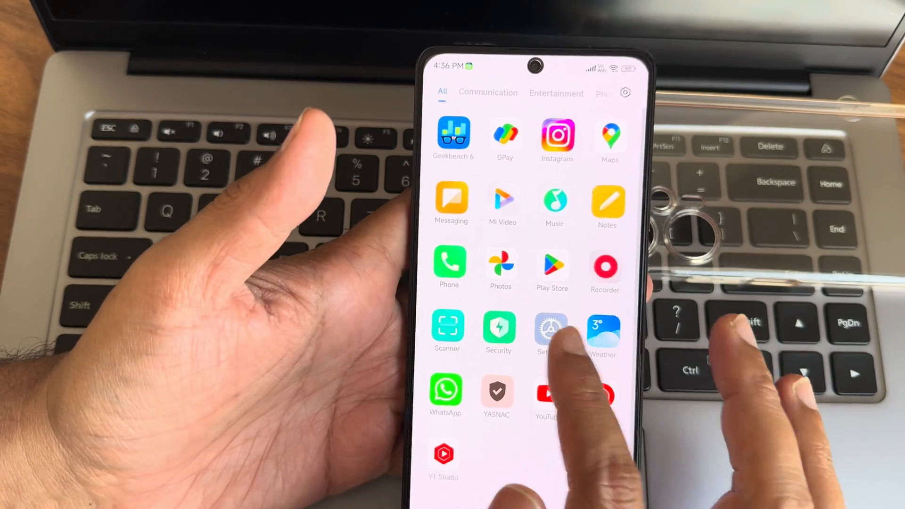
{"action": "scroll", "scroll_direction": "down", "scroll_amount": 3}
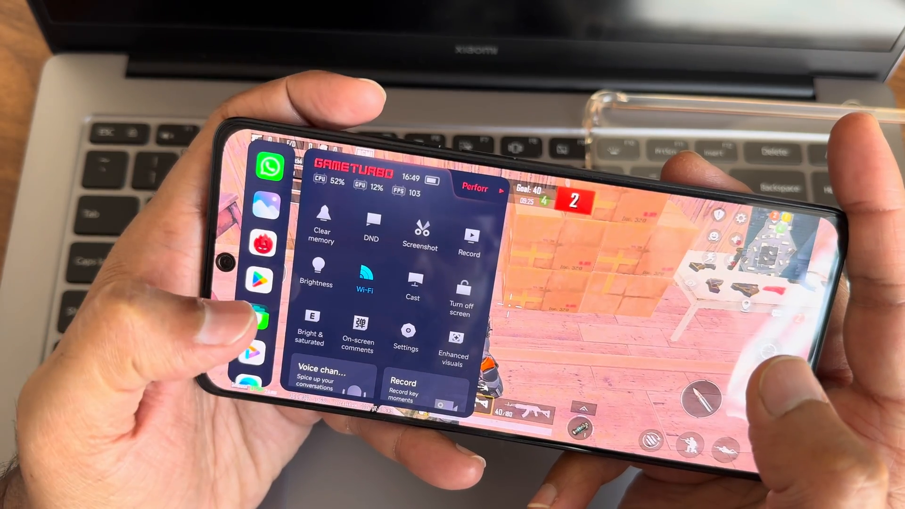
Step: Open Enhanced visuals in the Game Turbo sidebar, showing Smart frame rate and Super resolution
{"action": "left_click", "coordinate": [453, 334]}
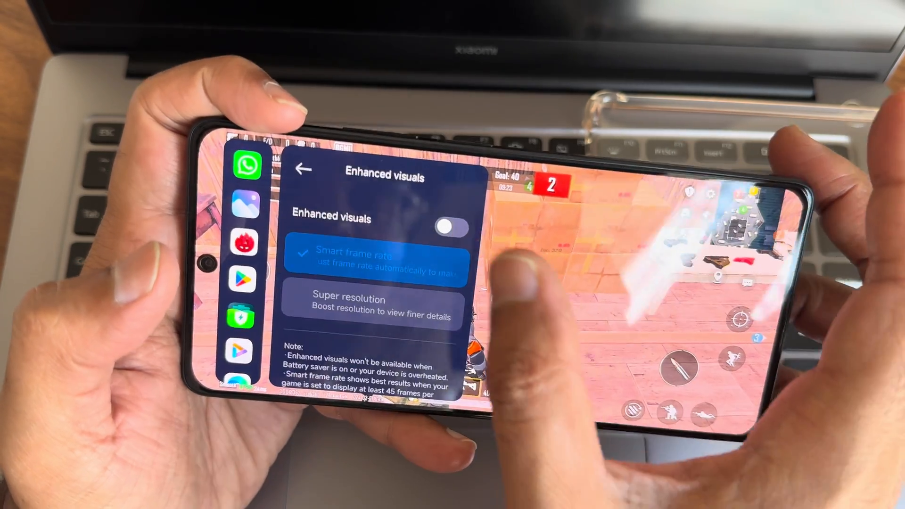